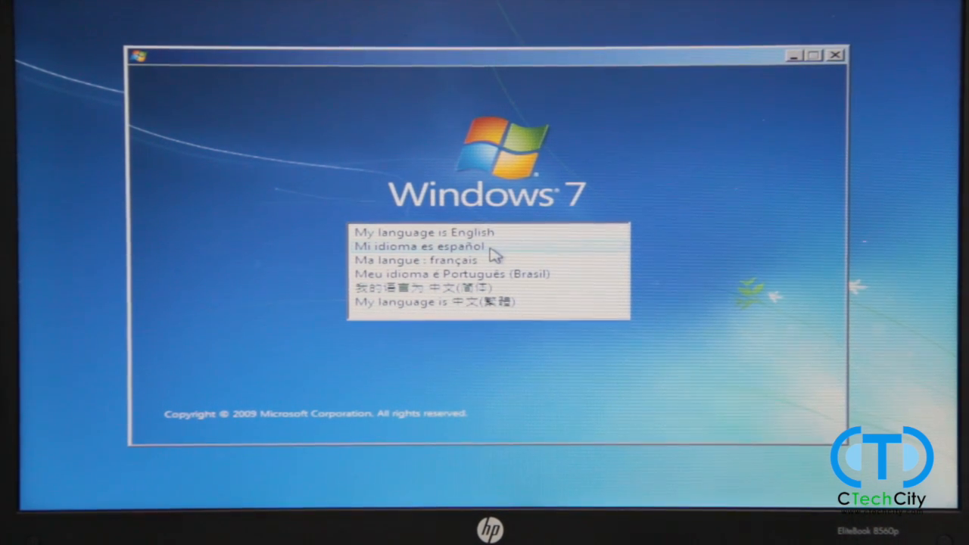
Proceed with English language, English (United States) formats and the US keyboard layout.
{"action": "left_click", "coordinate": [424, 233]}
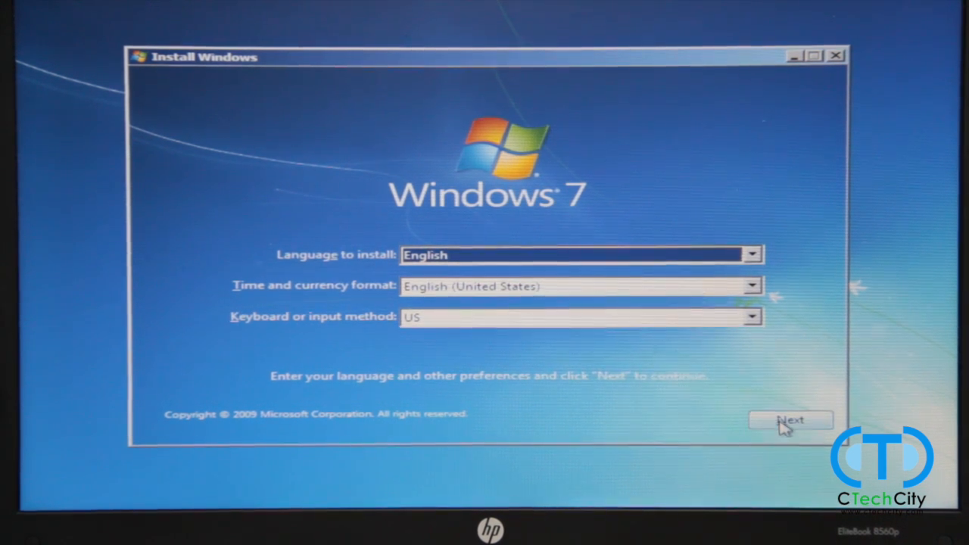
{"action": "left_click", "coordinate": [790, 421]}
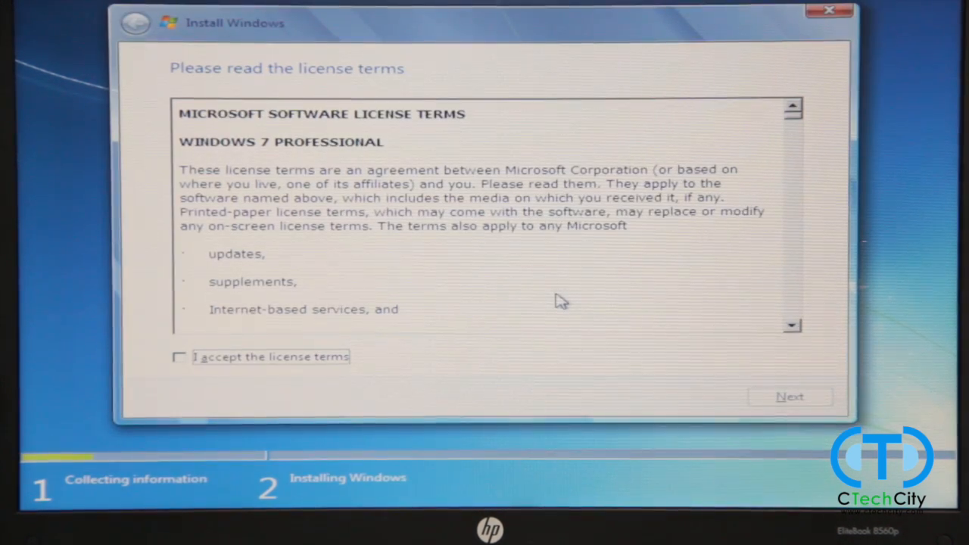
Accept the license terms and begin a Custom (advanced) install onto Disk 0 Unallocated Space.
{"action": "left_click", "coordinate": [179, 357]}
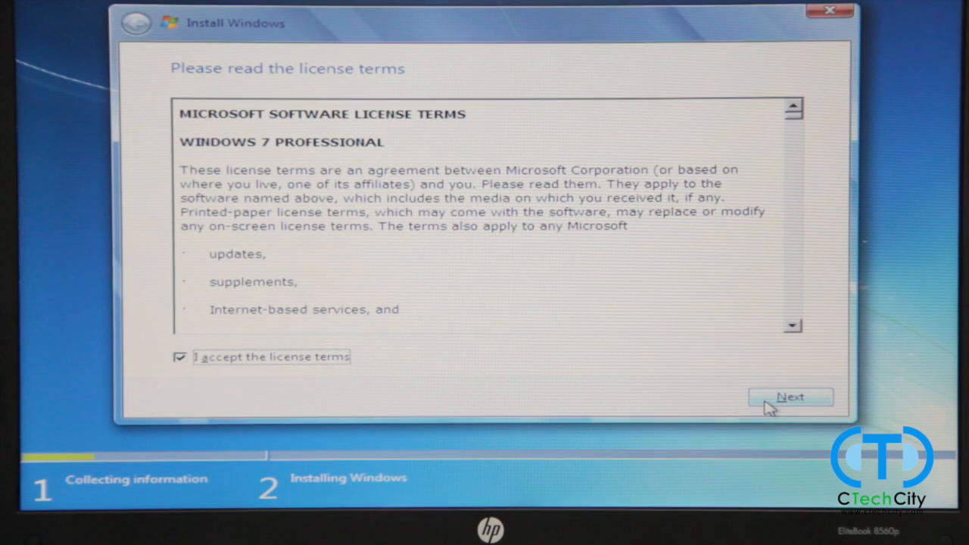
{"action": "left_click", "coordinate": [790, 397]}
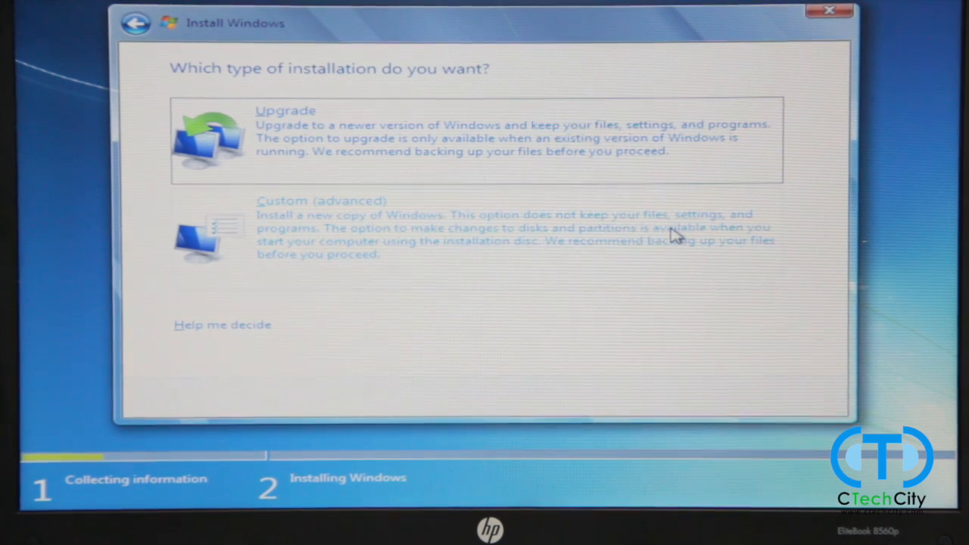
{"action": "left_click", "coordinate": [321, 200]}
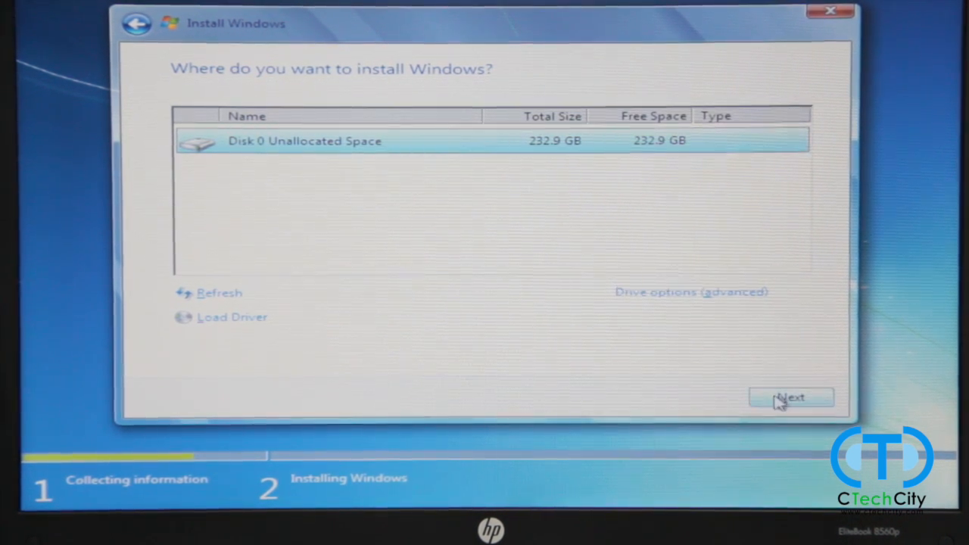
{"action": "left_click", "coordinate": [791, 397]}
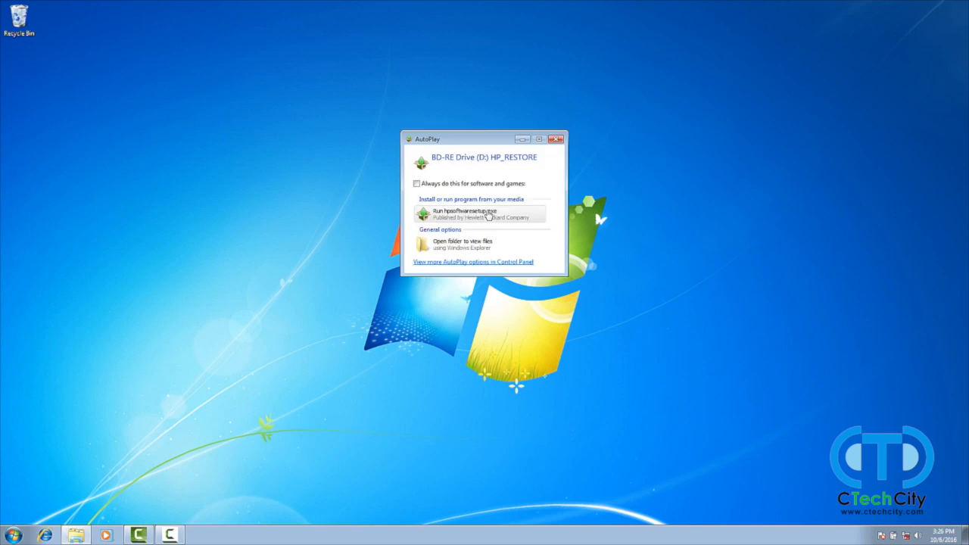
Run HP setup from the disc, select all Hardware Enabling Drivers packages and install them.
{"action": "left_click", "coordinate": [555, 139]}
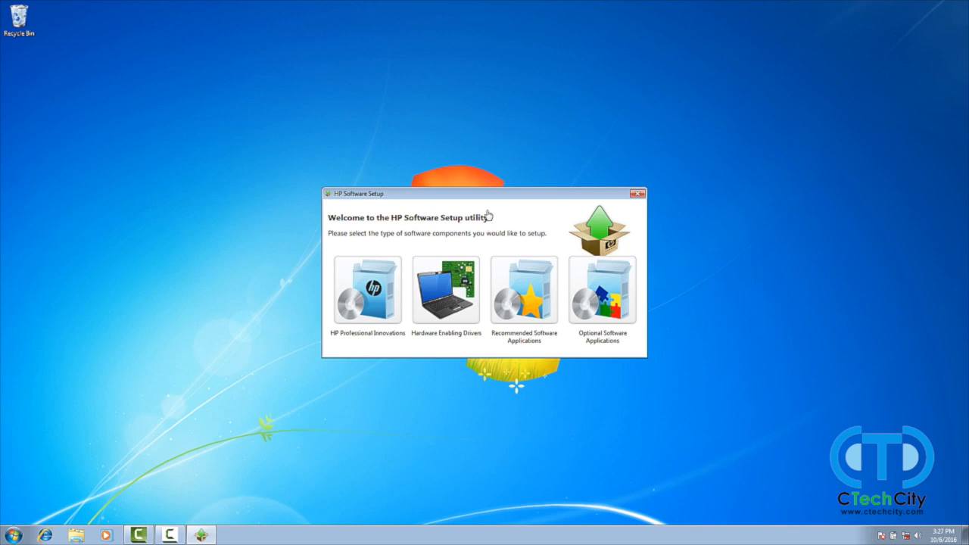
{"action": "mouse_move", "coordinate": [486, 235]}
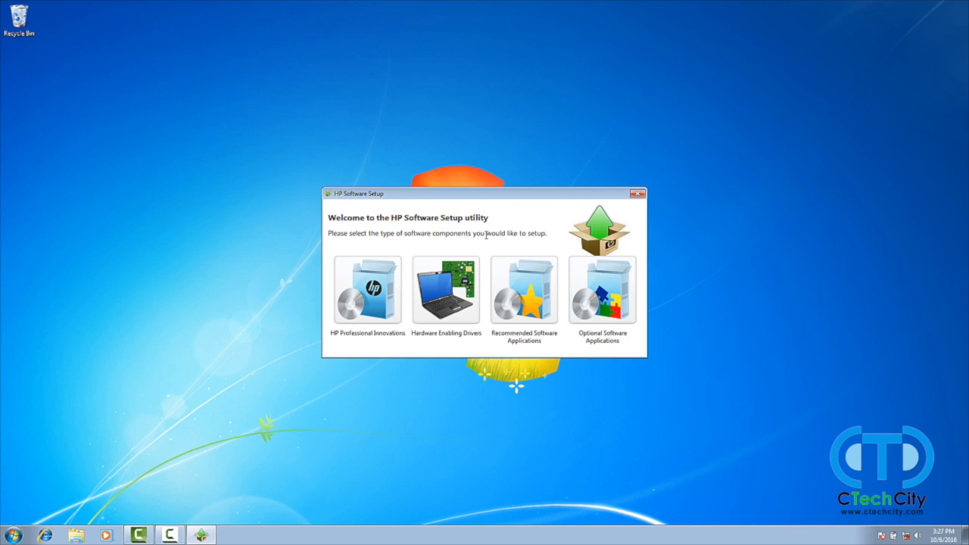
{"action": "left_click", "coordinate": [445, 290]}
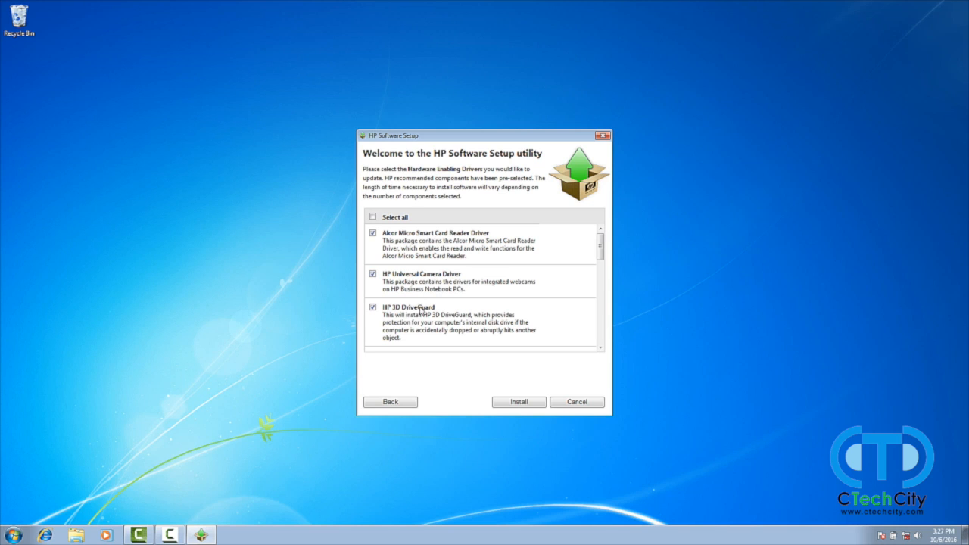
{"action": "left_click", "coordinate": [372, 217]}
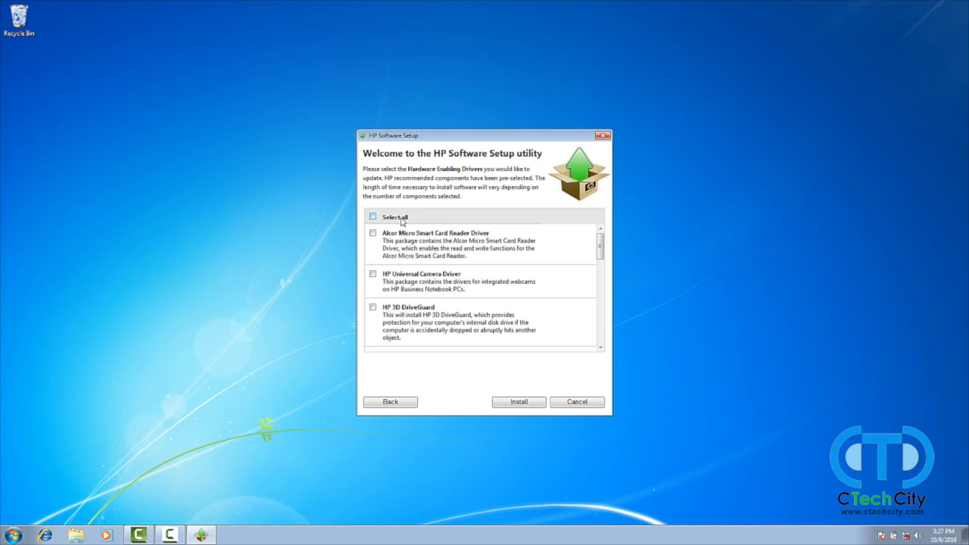
{"action": "left_click", "coordinate": [372, 216]}
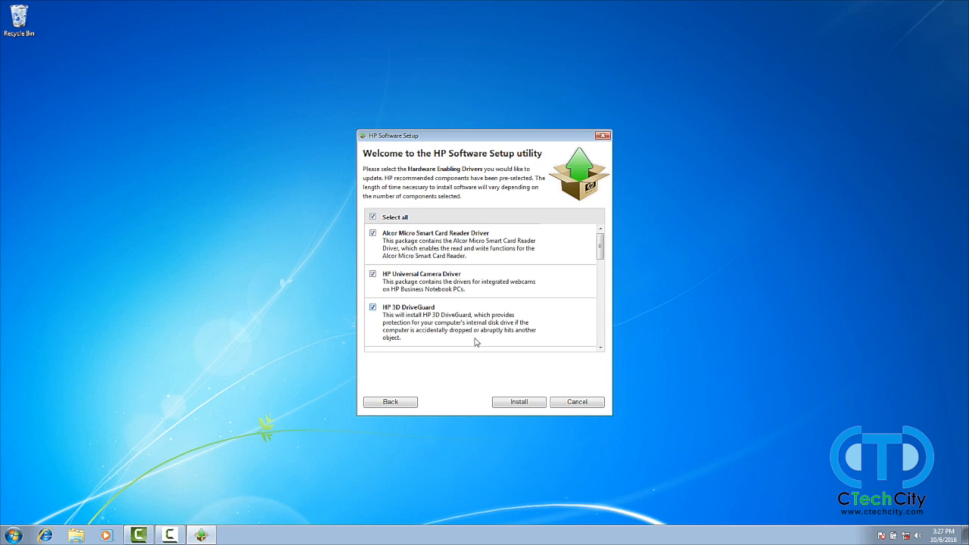
{"action": "left_click", "coordinate": [517, 401]}
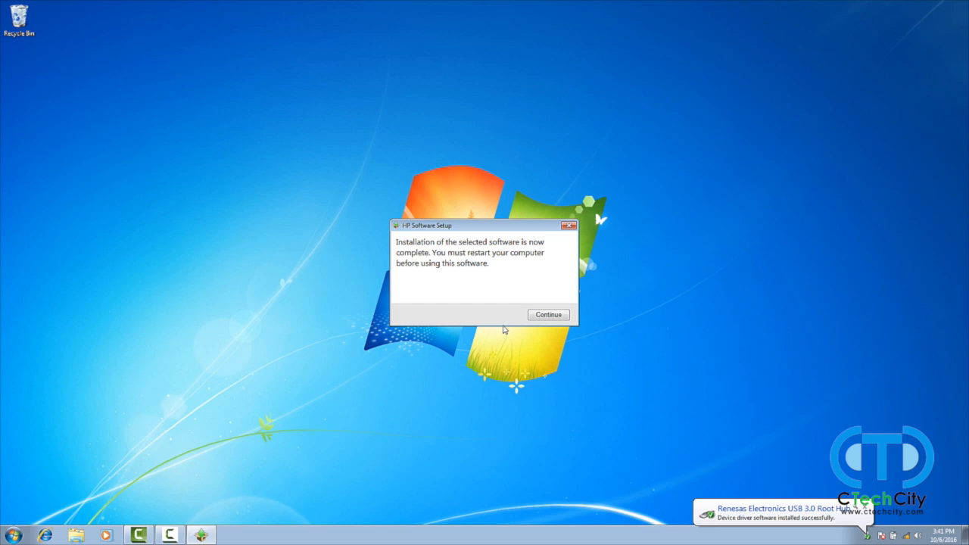
{"action": "mouse_move", "coordinate": [518, 293]}
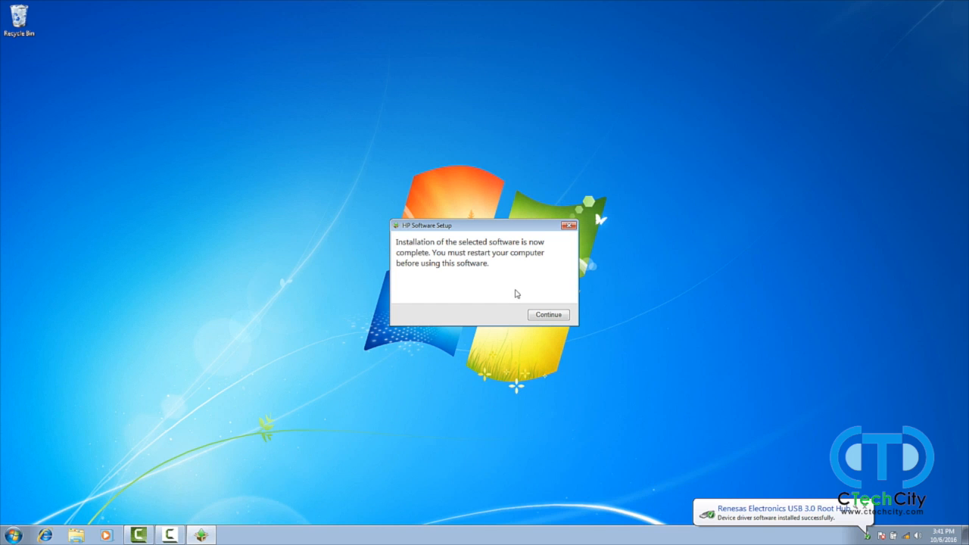